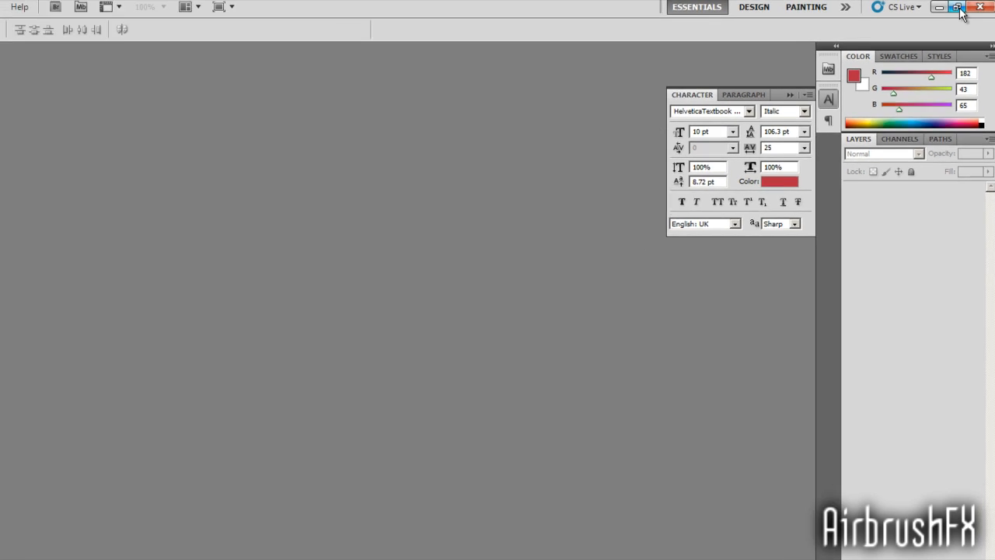
Restore the Photoshop window so the desktop and its files show beside it.
left_click(958, 6)
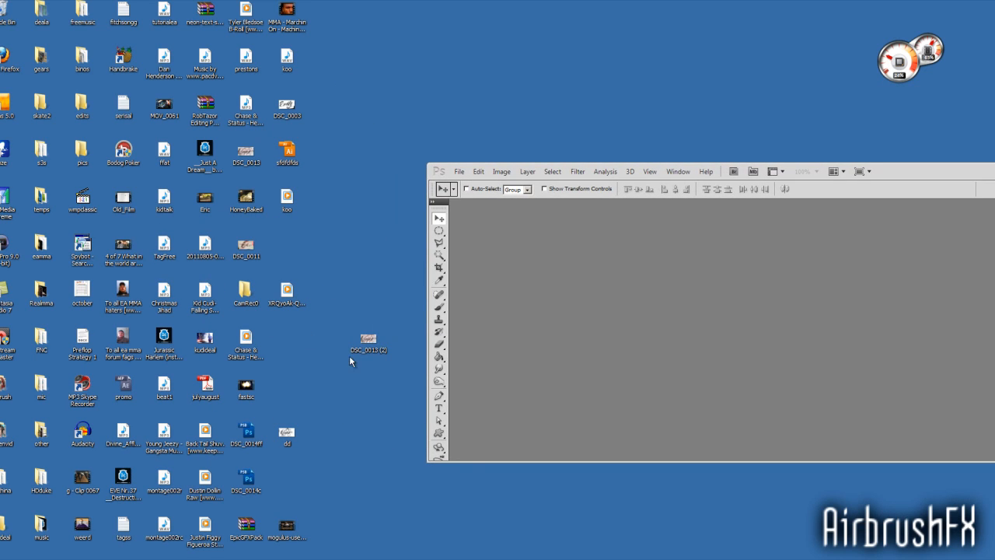
mouse_move(961, 180)
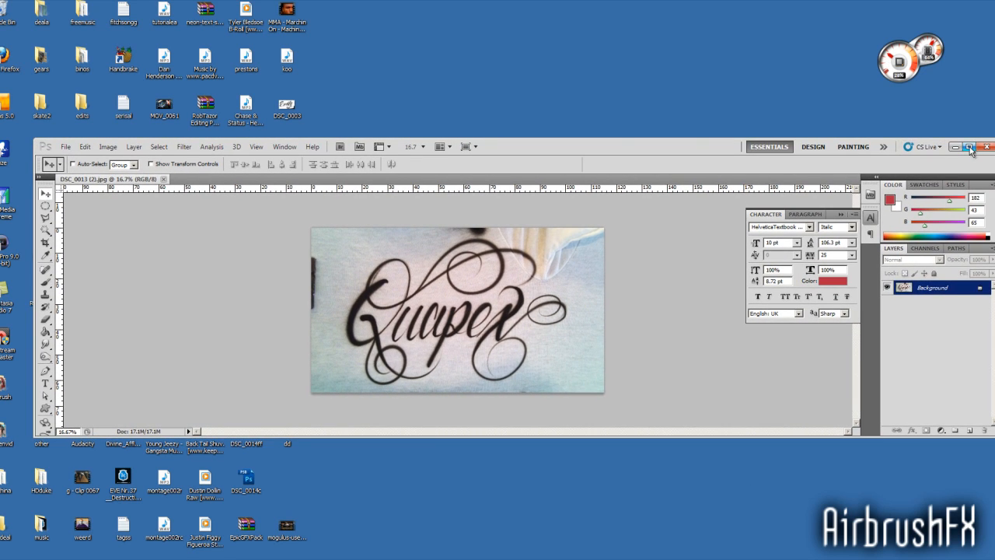
Resize the Guapex photo to 800 by 450 pixels via Image Size with proportions constrained.
left_click(971, 146)
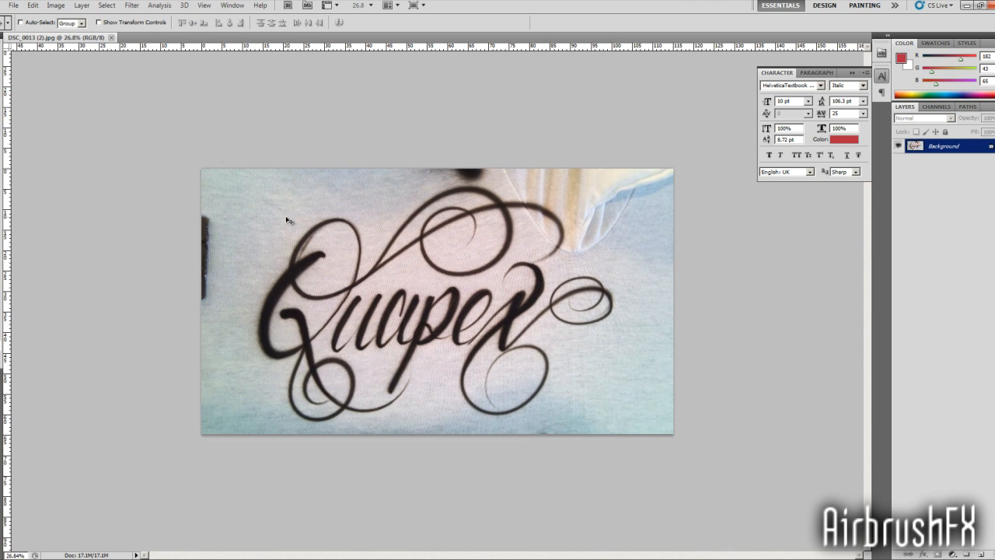
left_click(56, 6)
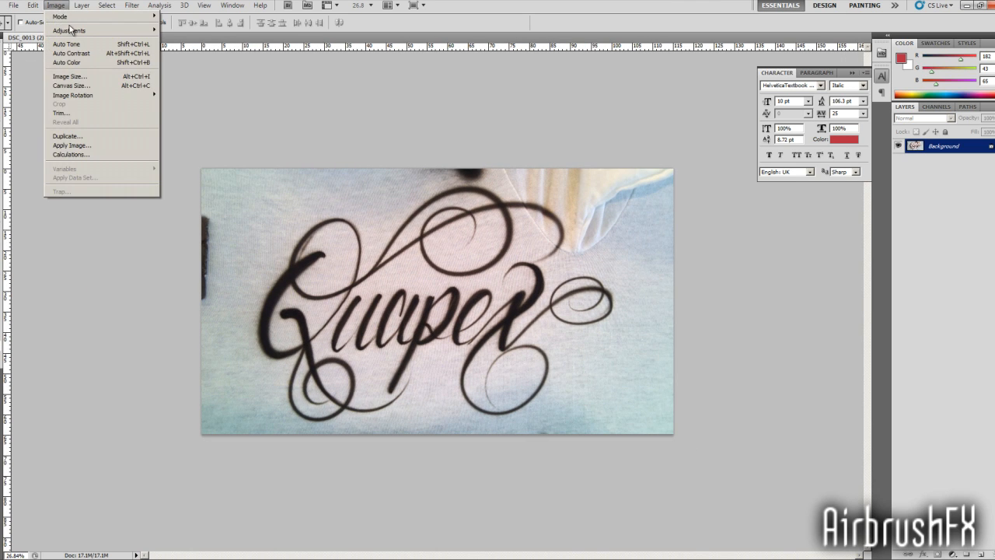
mouse_move(240, 130)
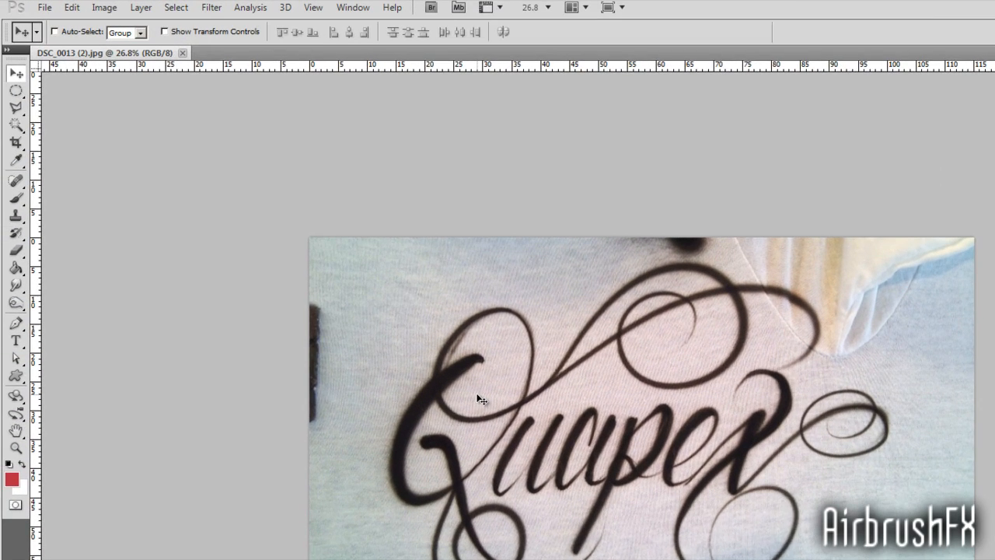
left_click(104, 6)
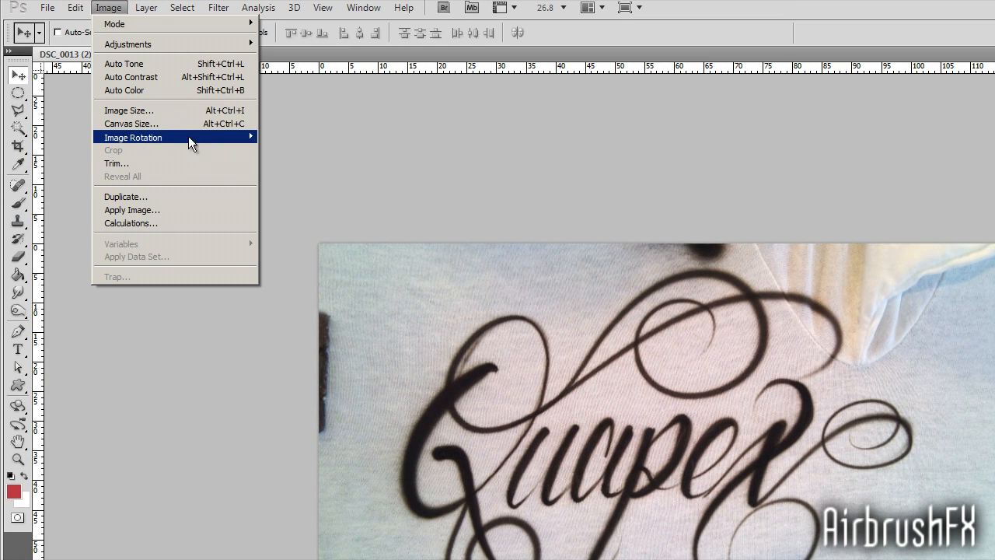
left_click(129, 110)
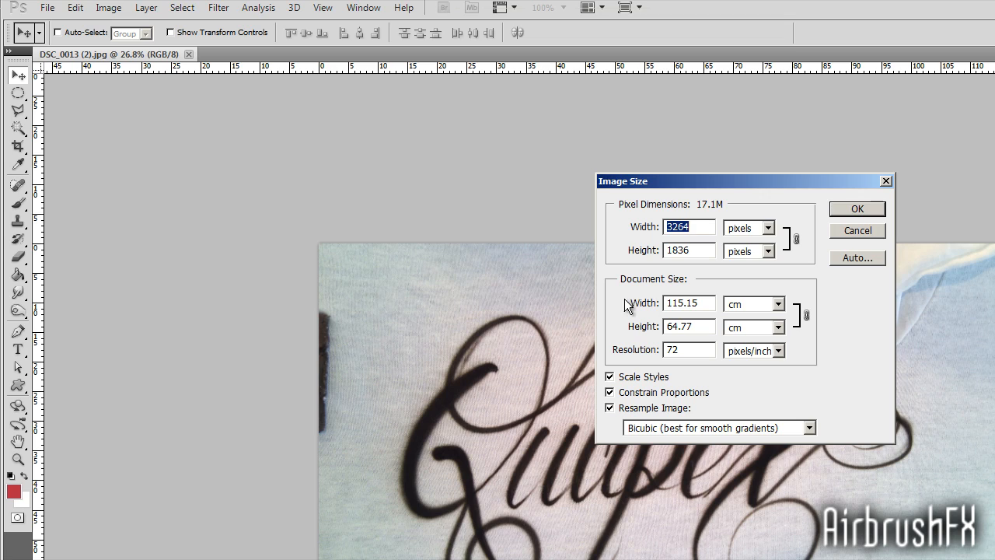
mouse_move(249, 247)
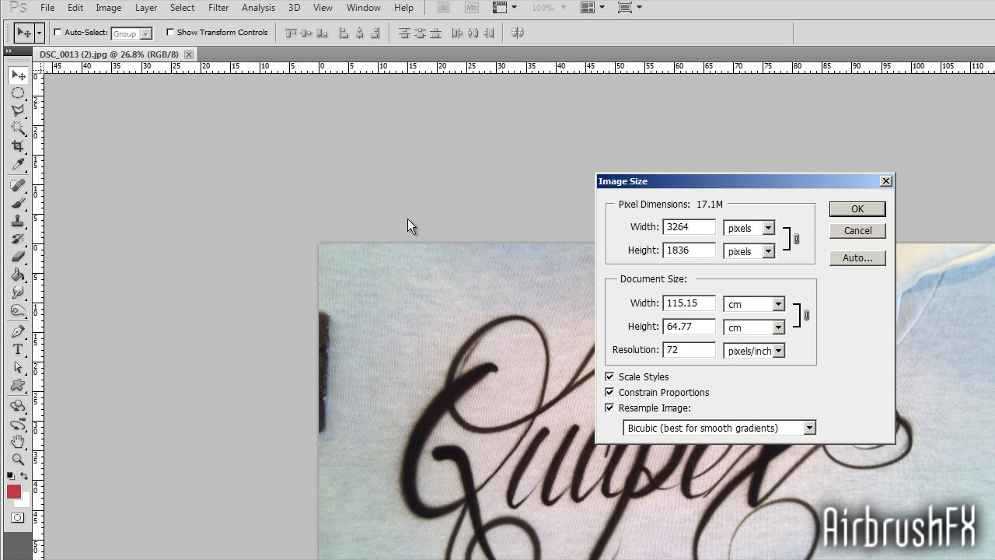
left_click(687, 249)
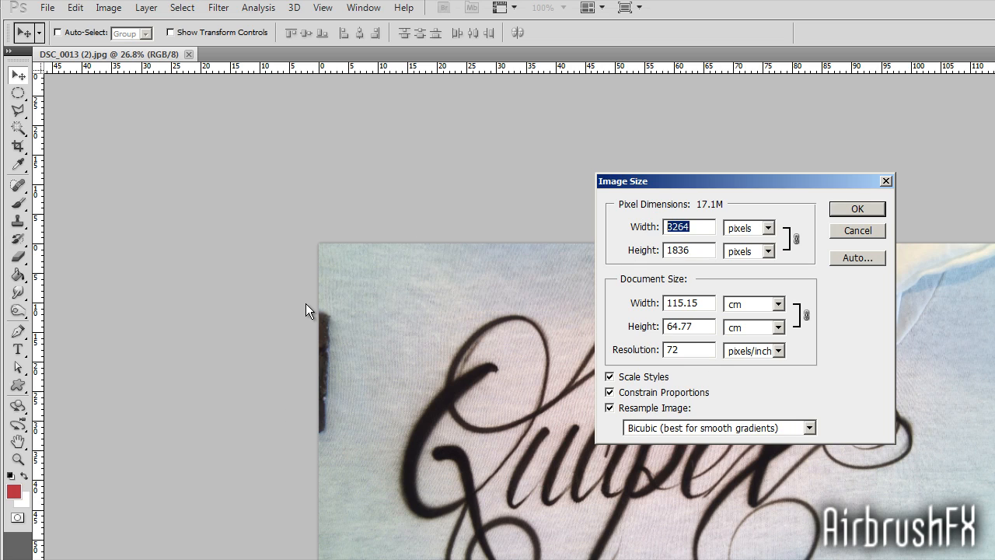
type("800")
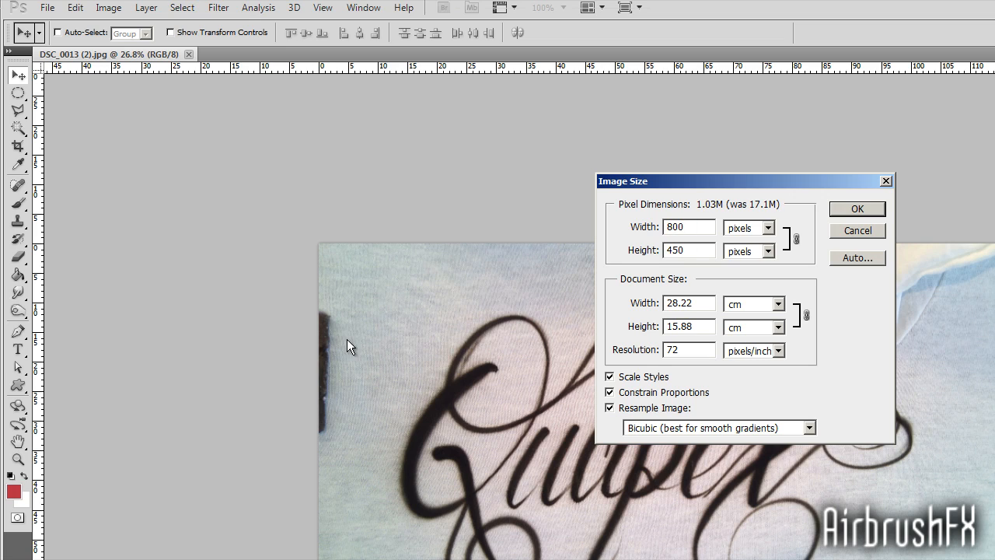
mouse_move(703, 252)
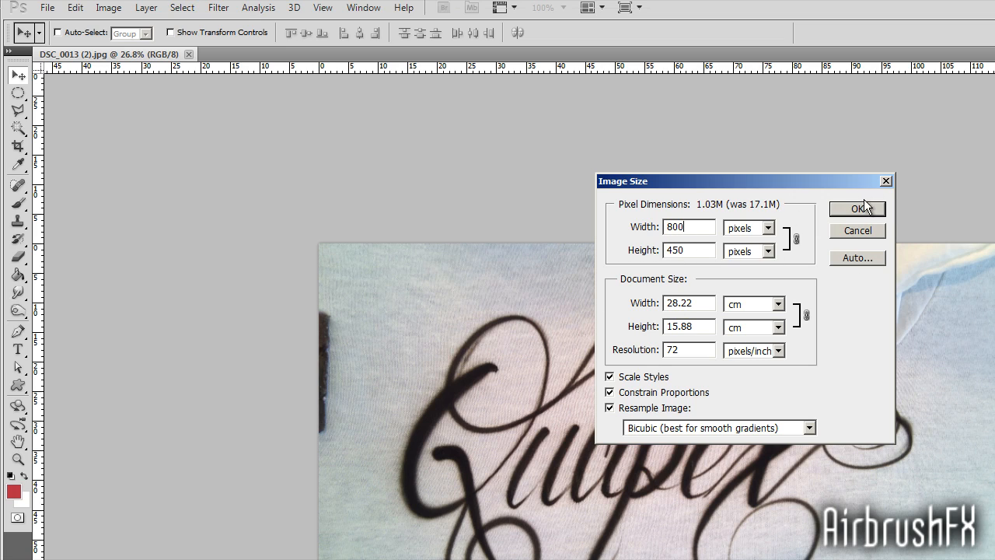
left_click(855, 209)
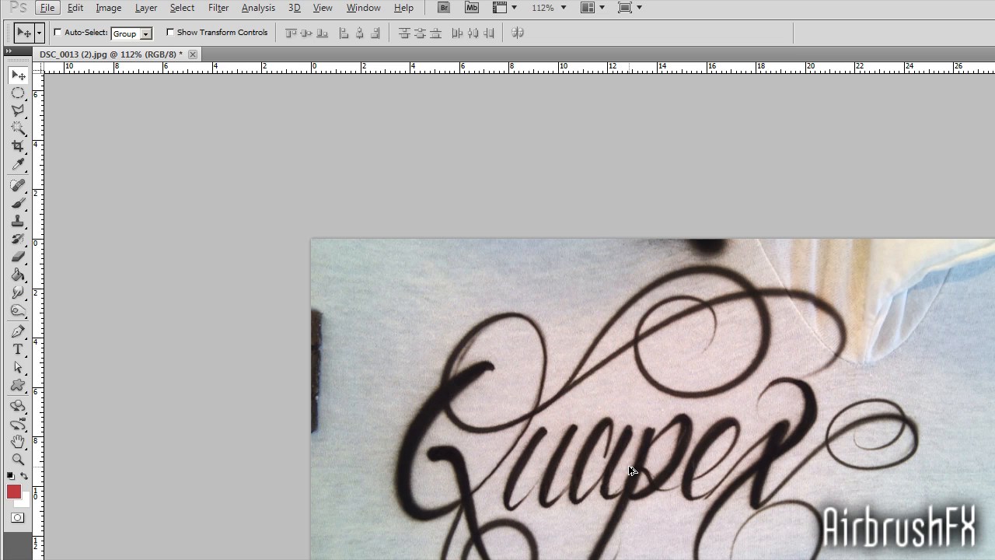
Desaturate the photo fully in Hue/Saturation so it becomes black and white.
left_click(182, 8)
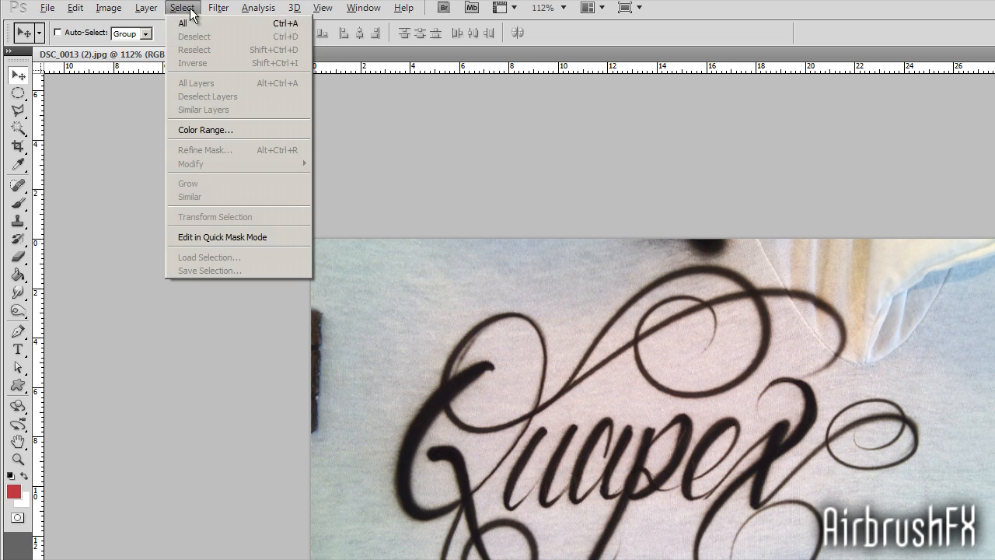
mouse_move(287, 148)
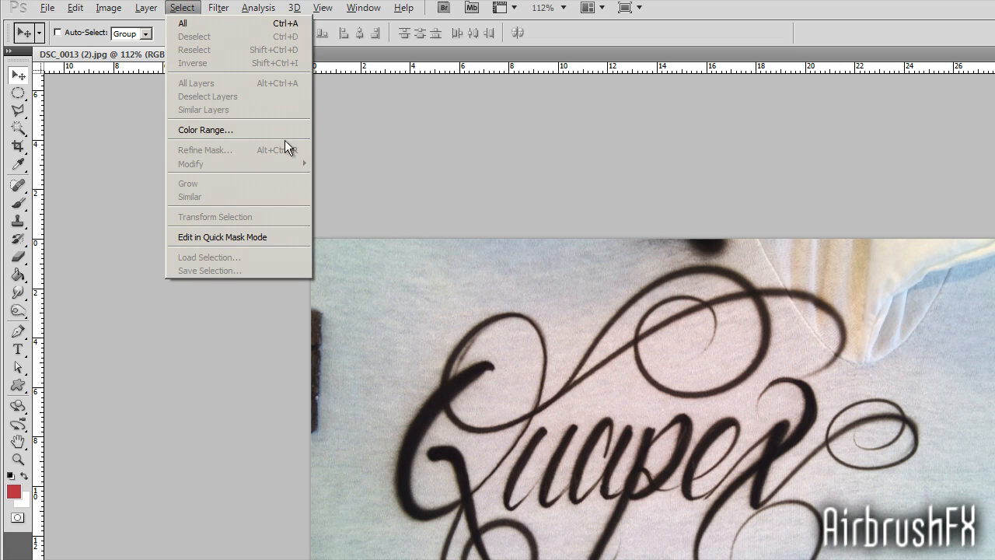
left_click(108, 7)
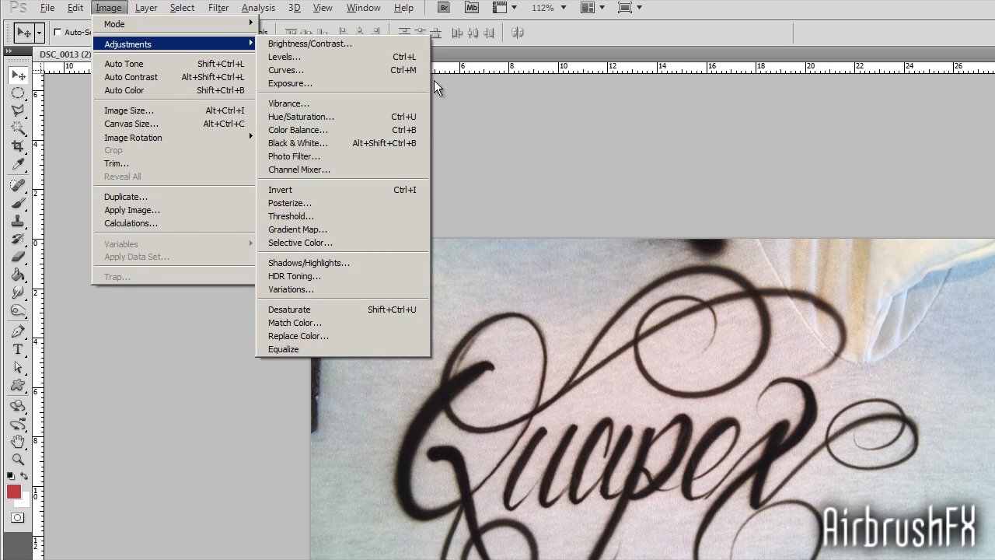
left_click(301, 117)
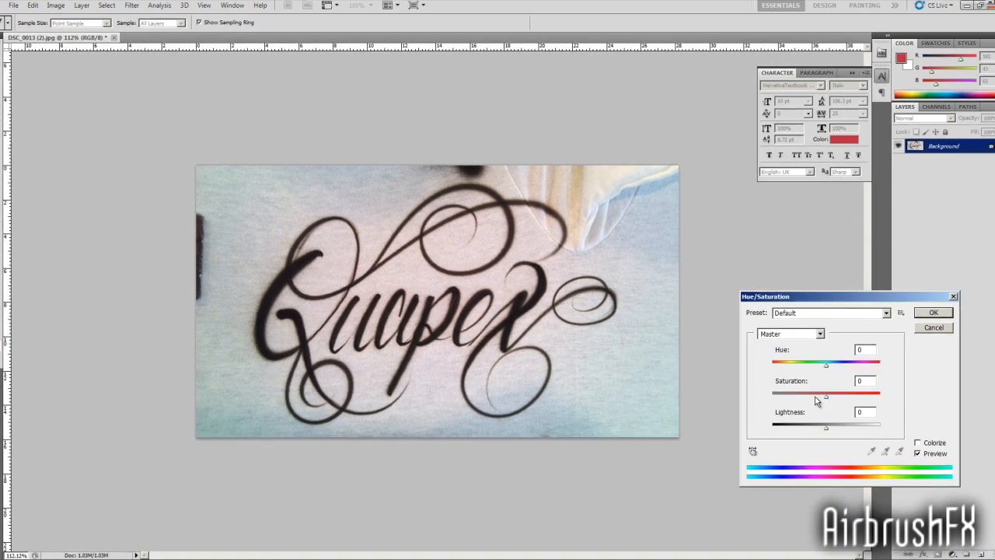
left_click_drag(828, 395, 773, 395)
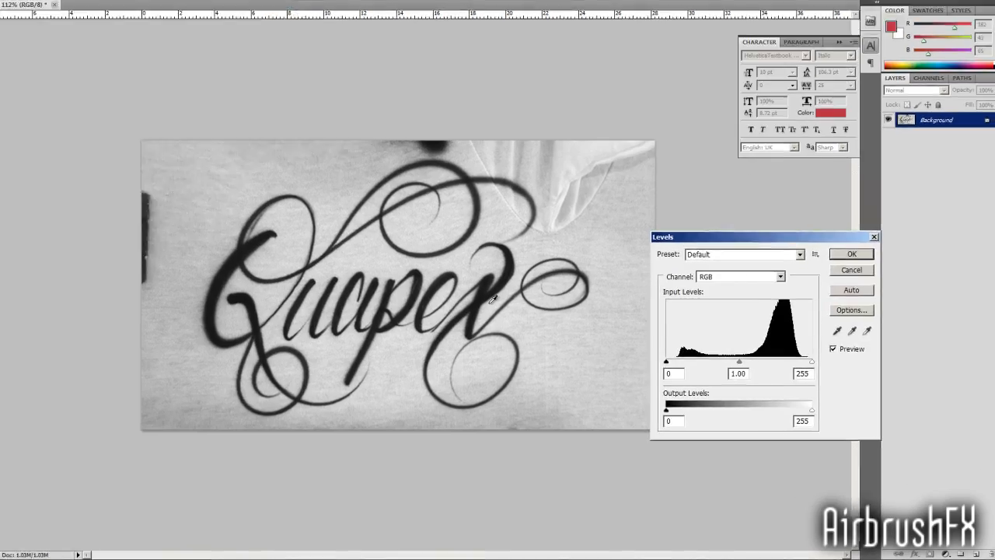
Apply a Levels adjustment with input black 52 and white 219 to boost contrast.
left_click_drag(666, 361, 628, 292)
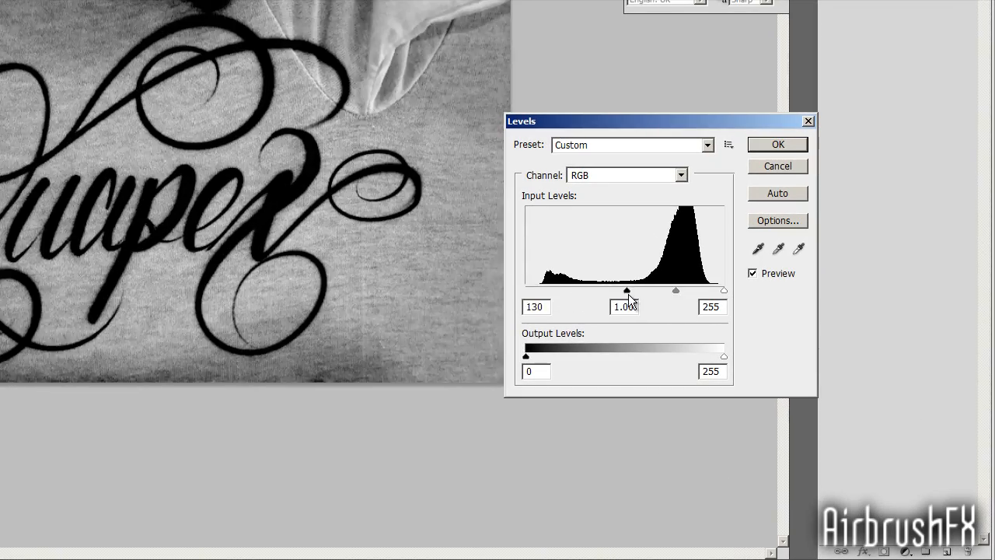
left_click_drag(628, 290, 586, 291)
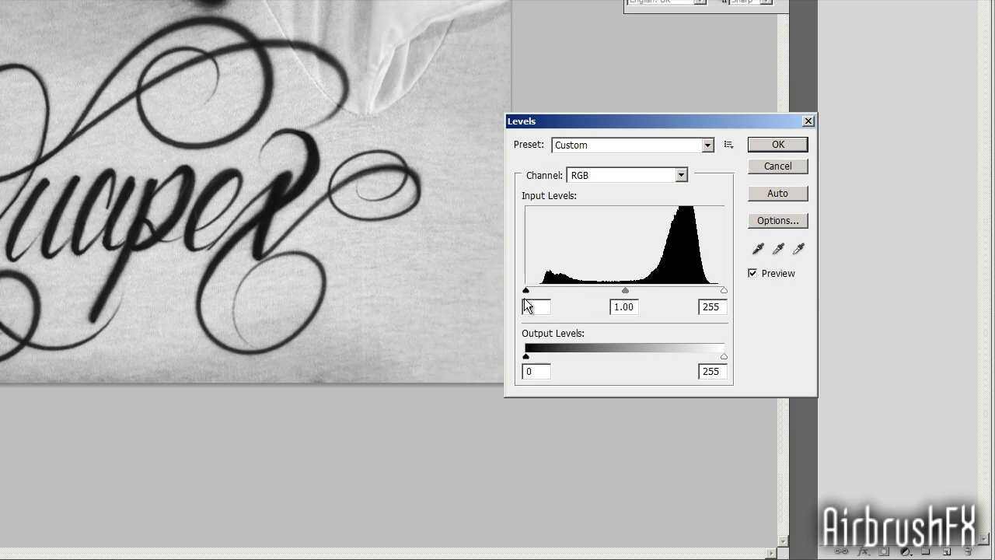
left_click_drag(723, 291, 702, 291)
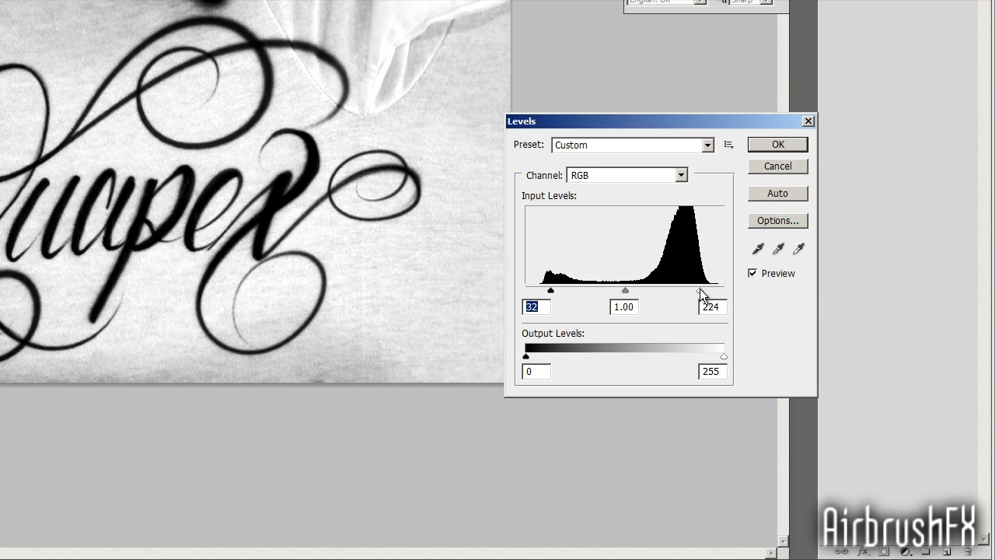
left_click_drag(703, 294, 697, 294)
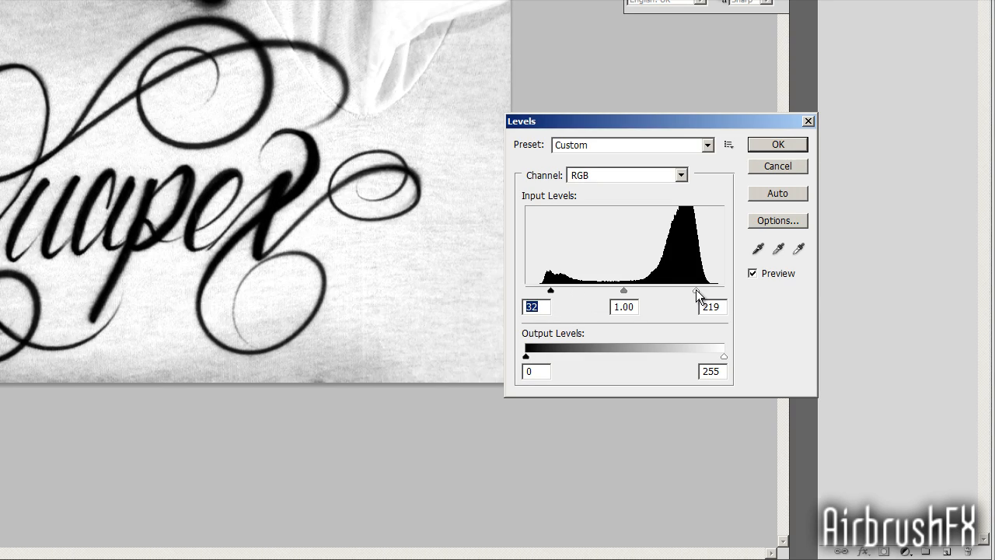
left_click(777, 143)
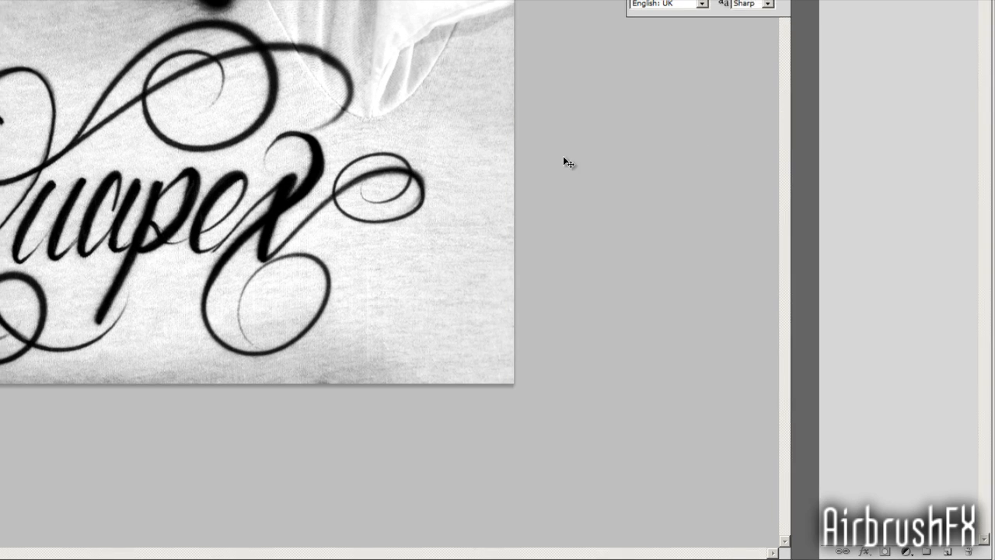
left_click(106, 6)
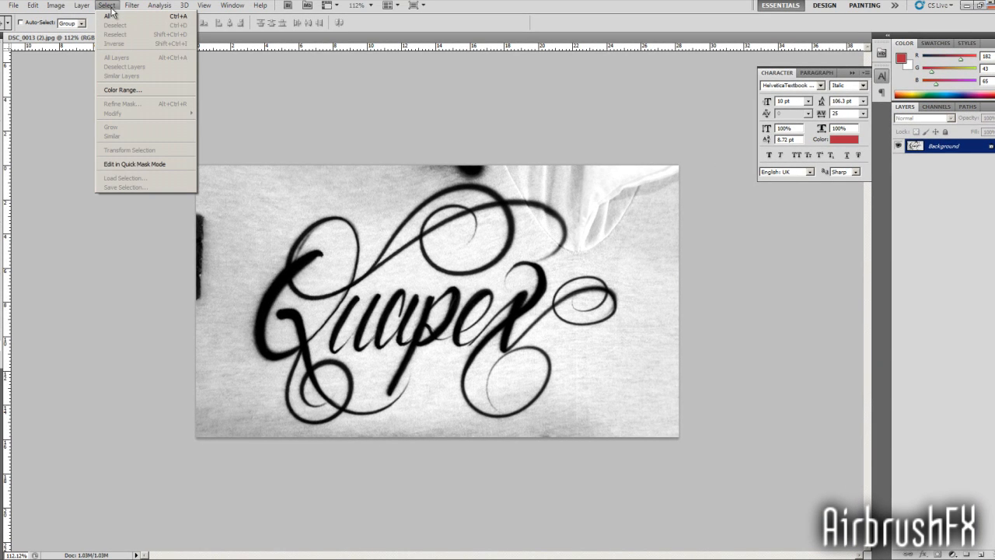
left_click(130, 7)
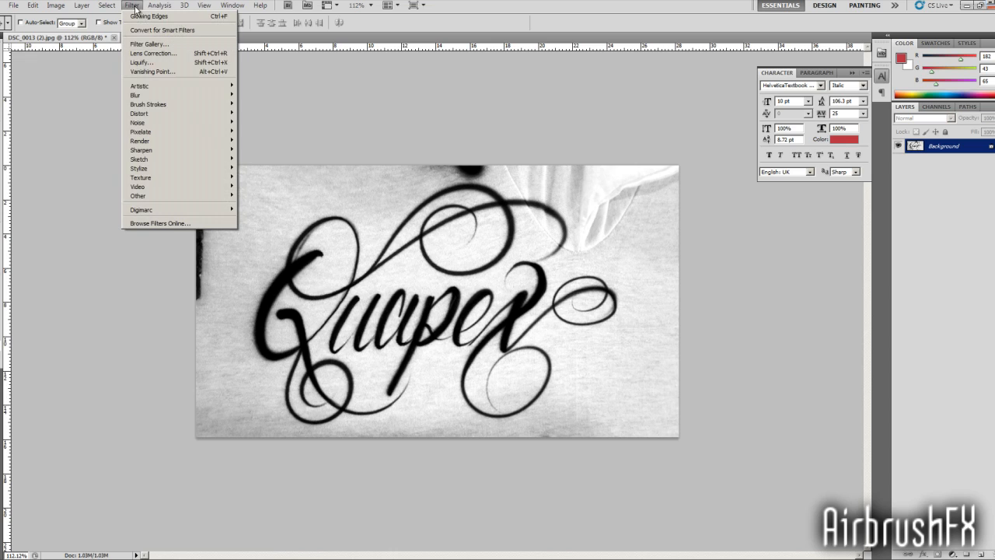
mouse_move(140, 85)
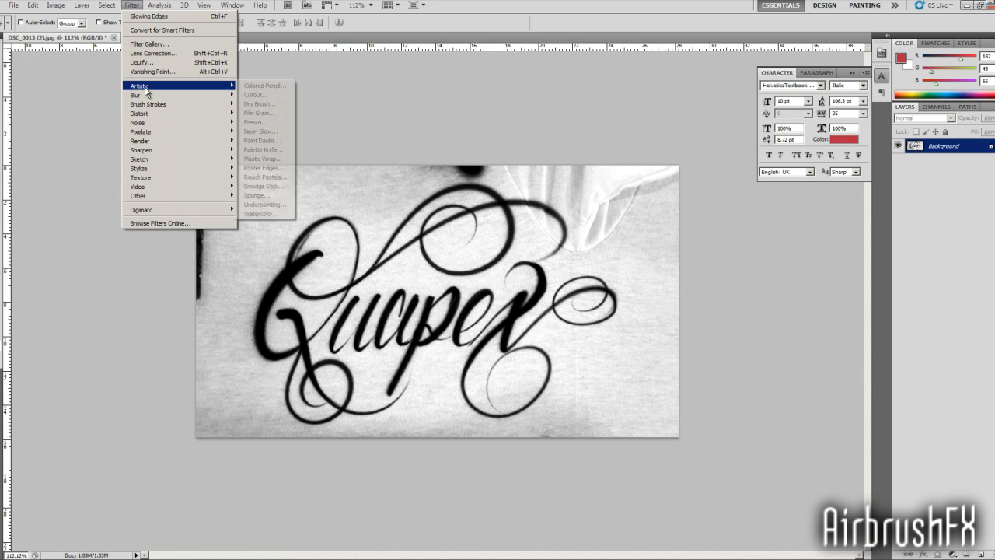
mouse_move(516, 257)
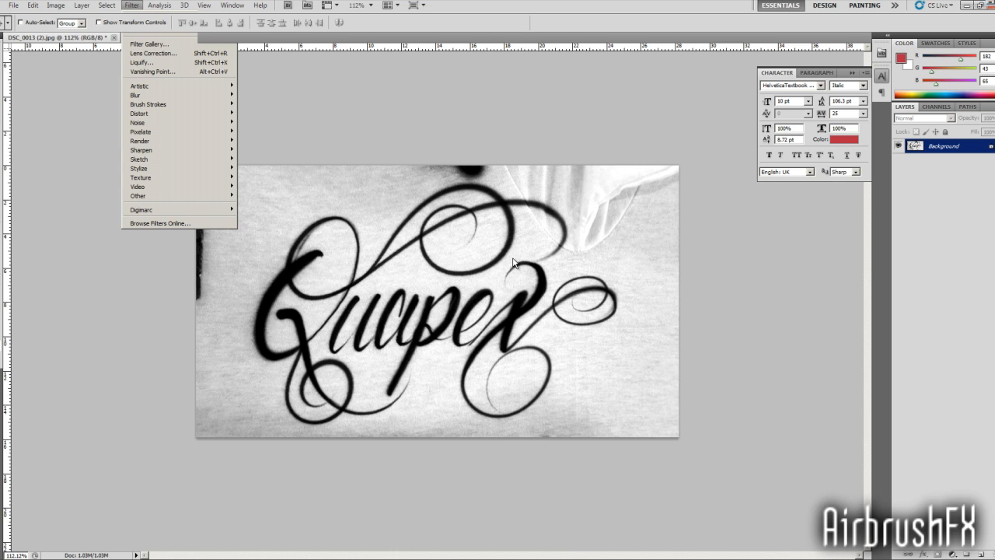
mouse_move(503, 264)
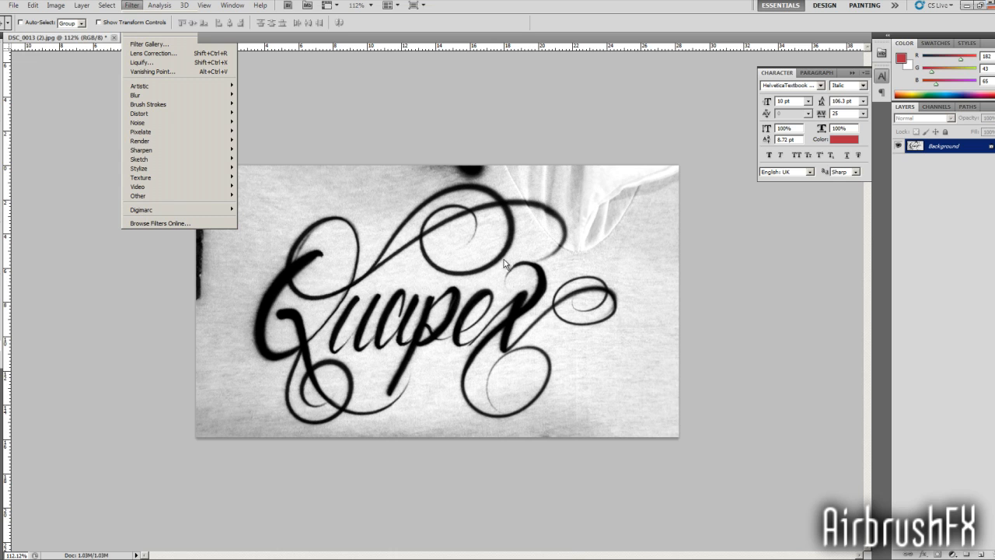
left_click(149, 43)
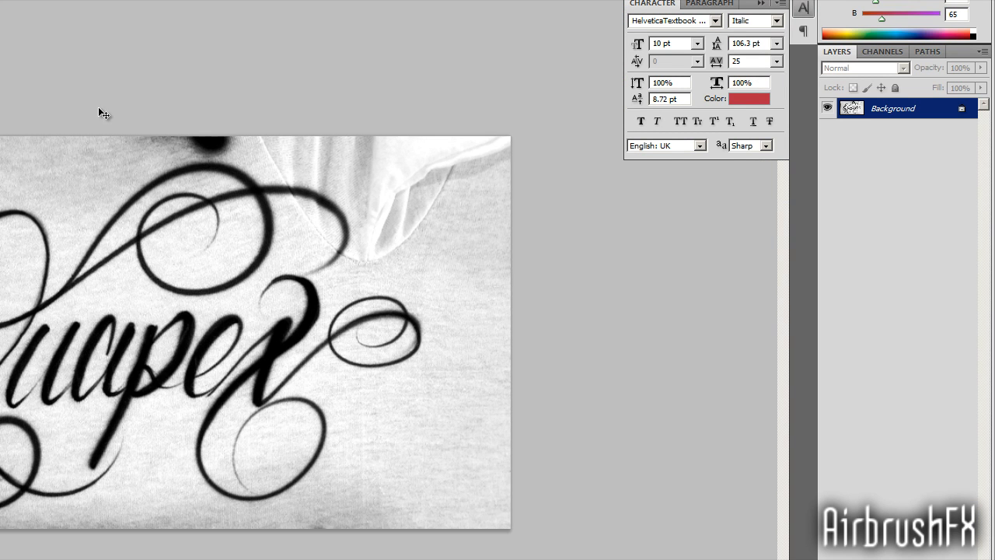
Save the adjusted black-and-white photo as a JPEG.
left_click(13, 6)
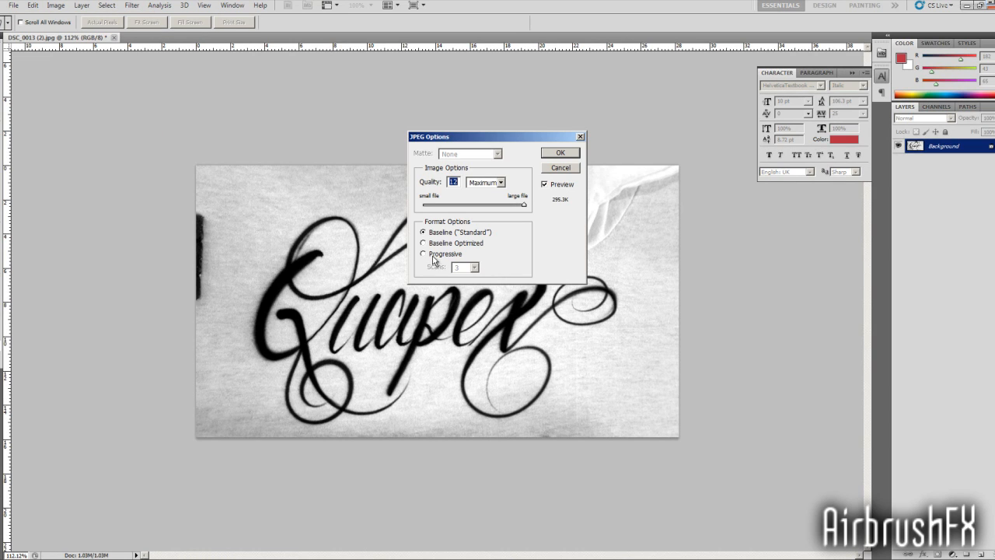
left_click(560, 153)
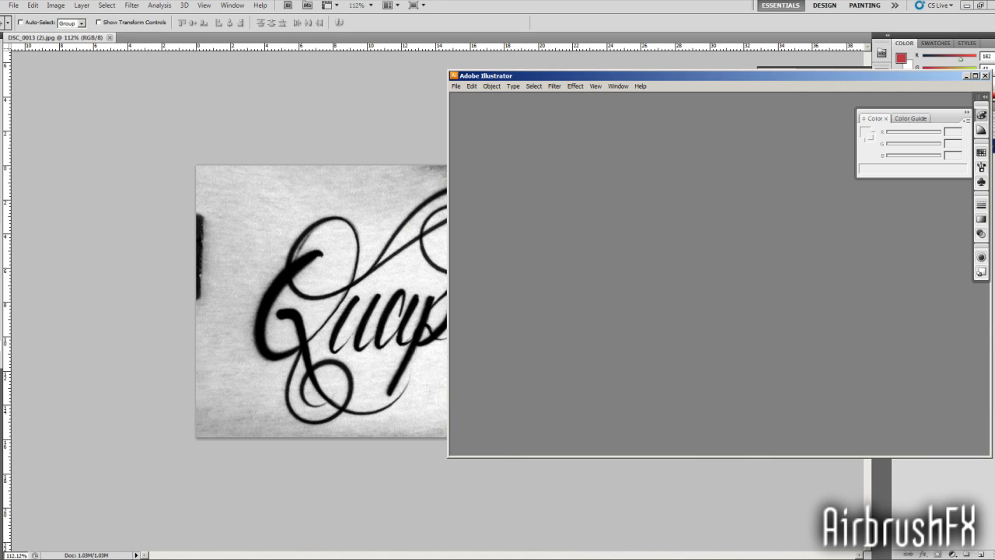
mouse_move(974, 84)
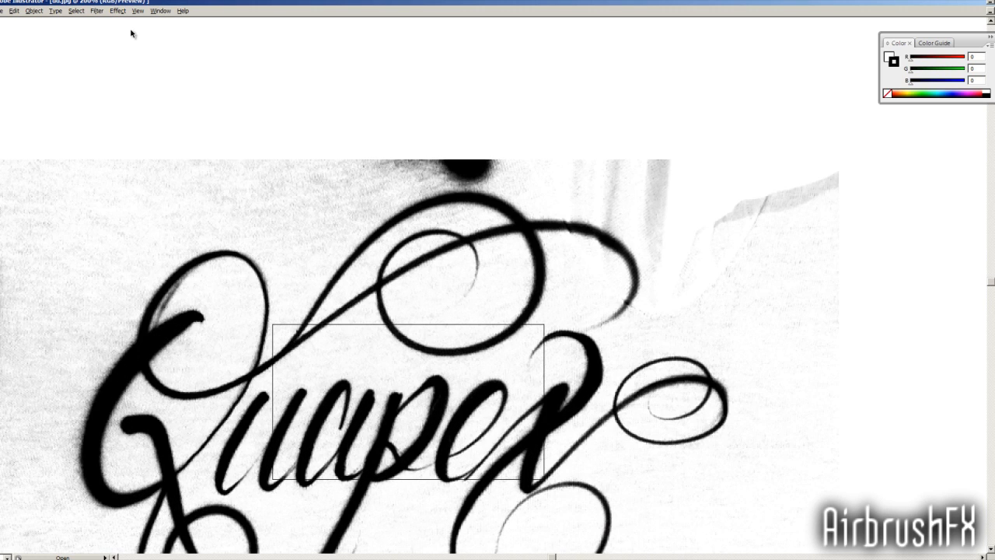
Tile the open document windows via Window > Arrange.
left_click(160, 11)
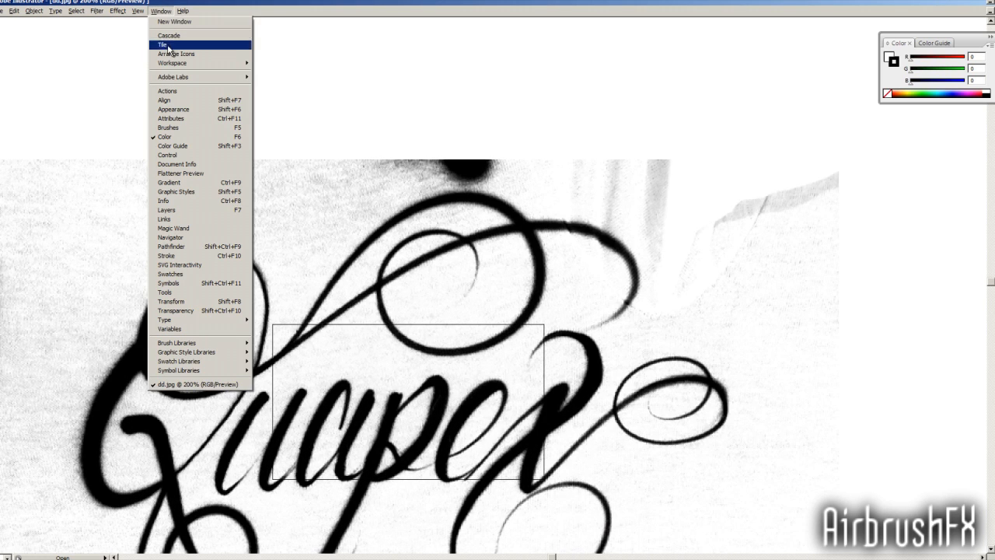
left_click(161, 44)
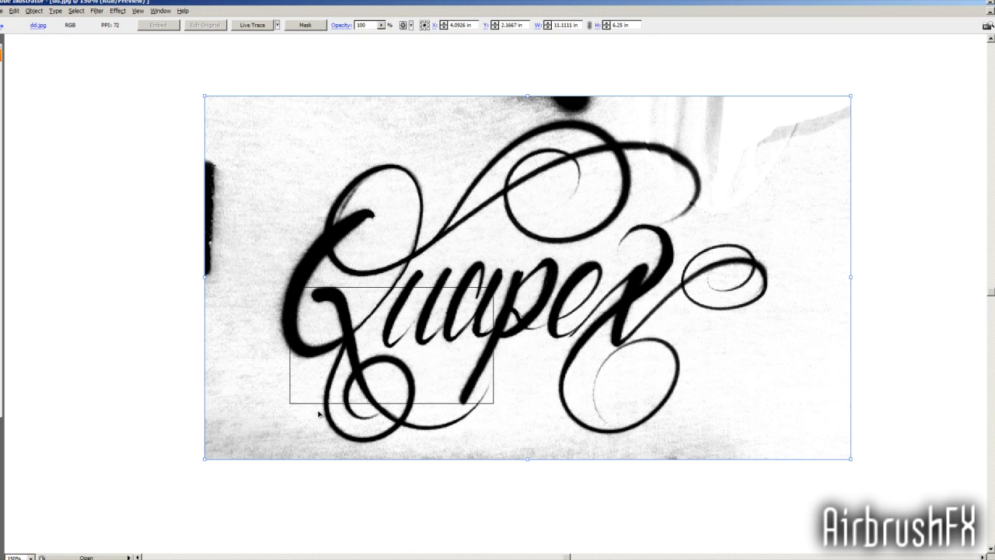
Move the photo left on the artboard and live-trace it with a black-and-white preset.
left_click_drag(529, 279, 461, 339)
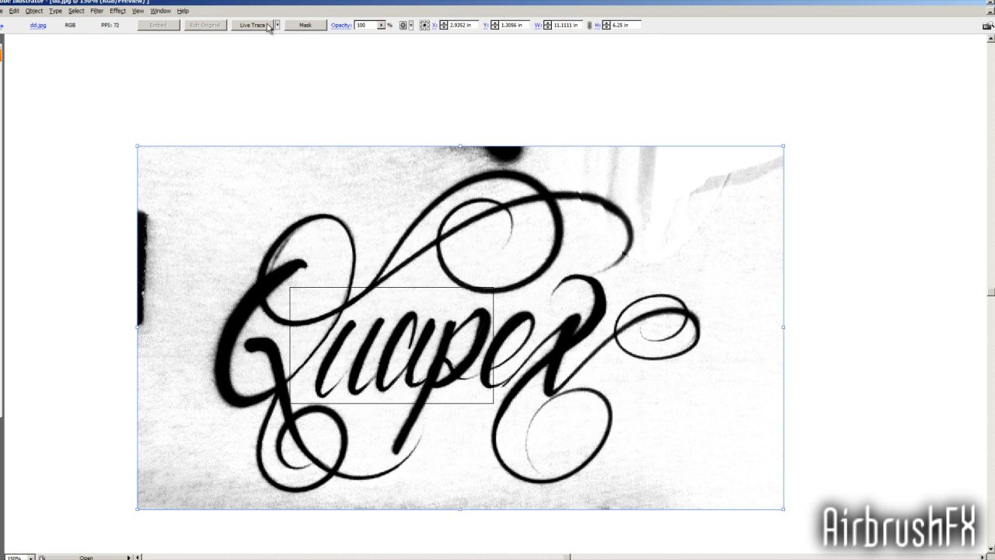
left_click(276, 25)
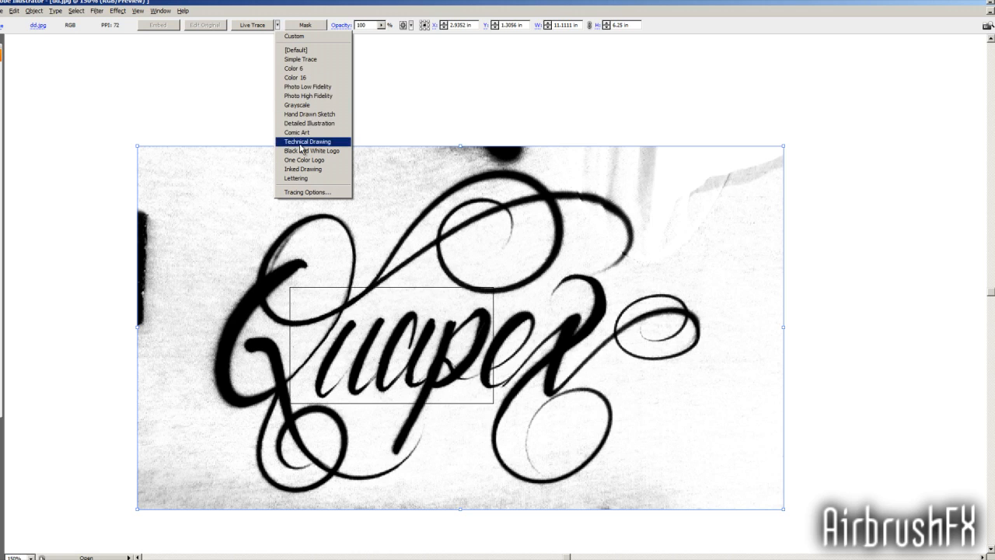
left_click(307, 141)
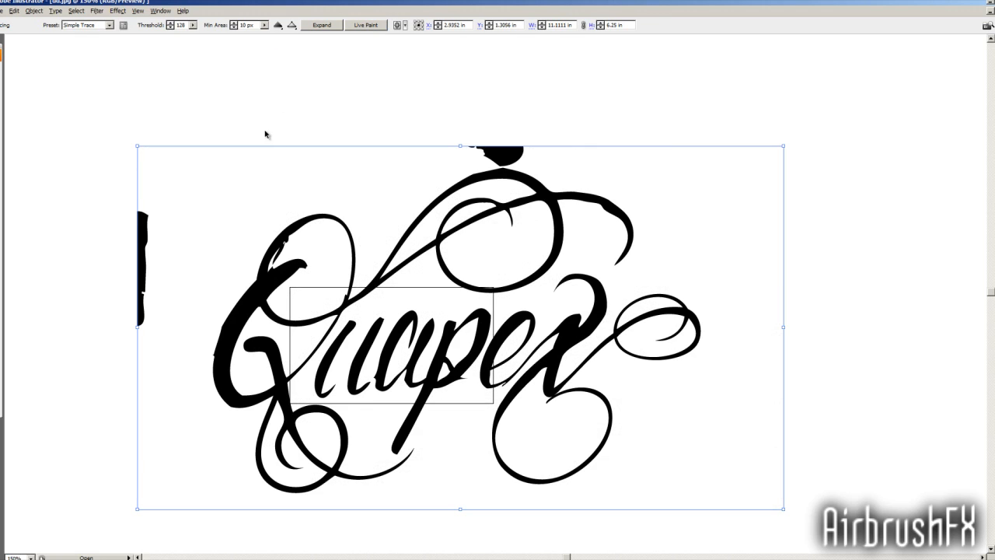
mouse_move(448, 378)
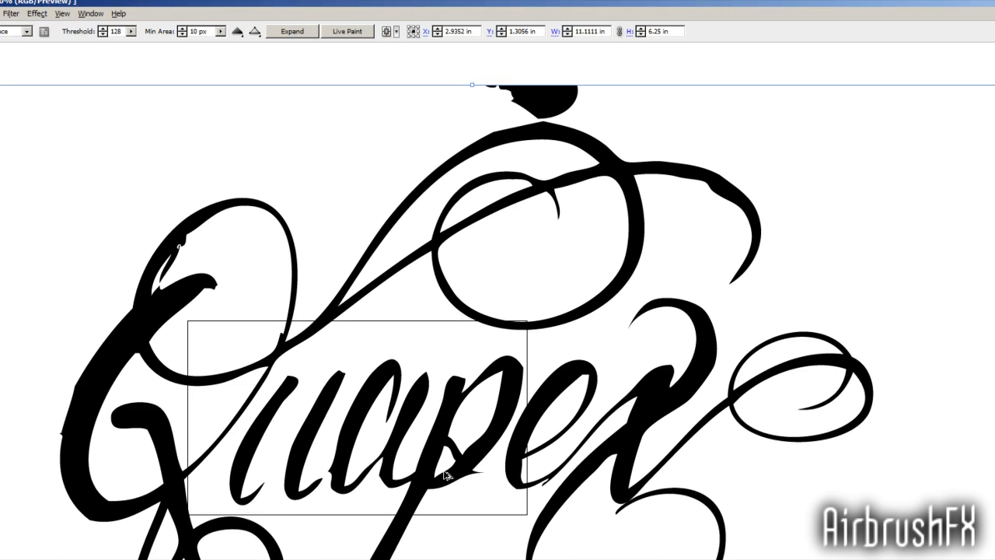
Enter a new Threshold value to re-trace the lettering with fuller black strokes.
scroll("down", 3)
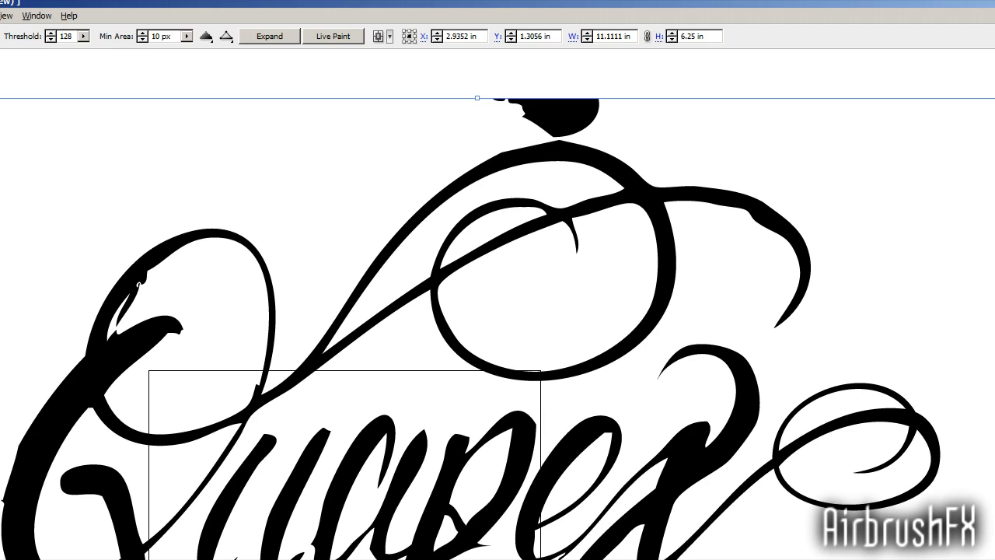
mouse_move(127, 124)
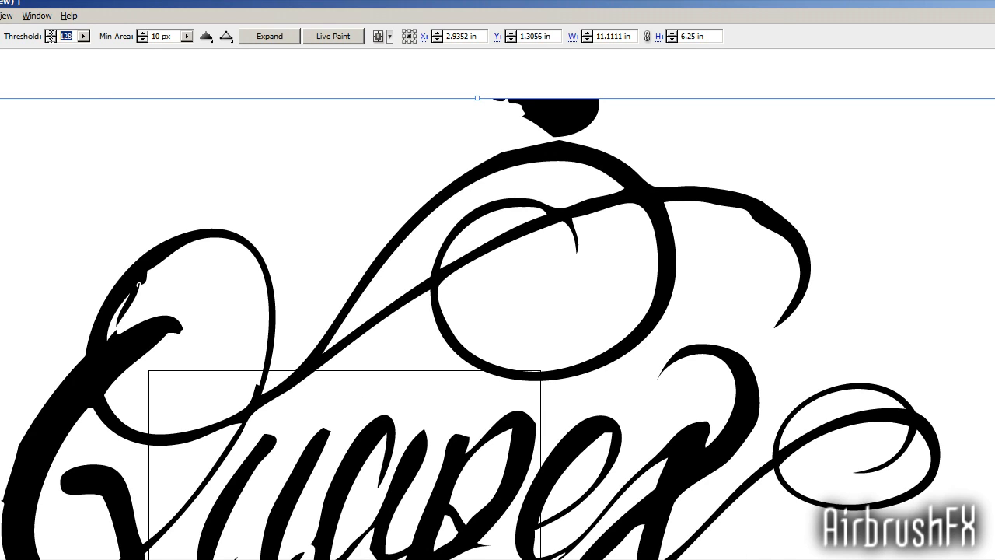
type("140")
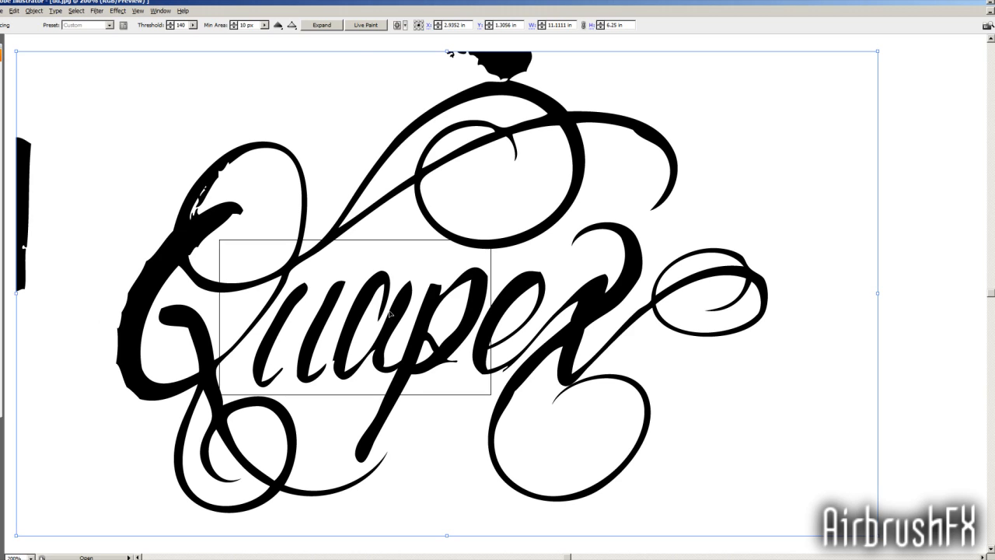
mouse_move(519, 67)
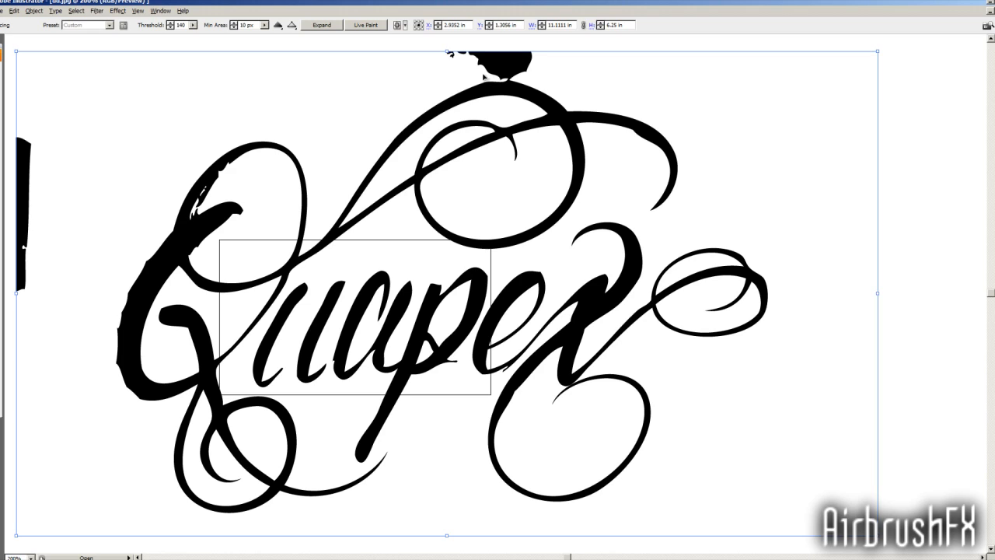
mouse_move(294, 356)
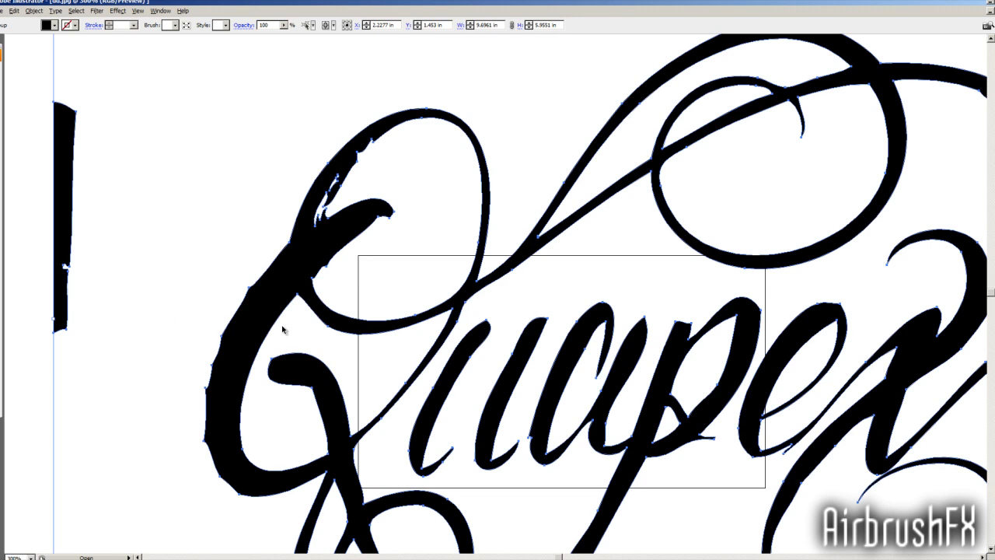
mouse_move(392, 307)
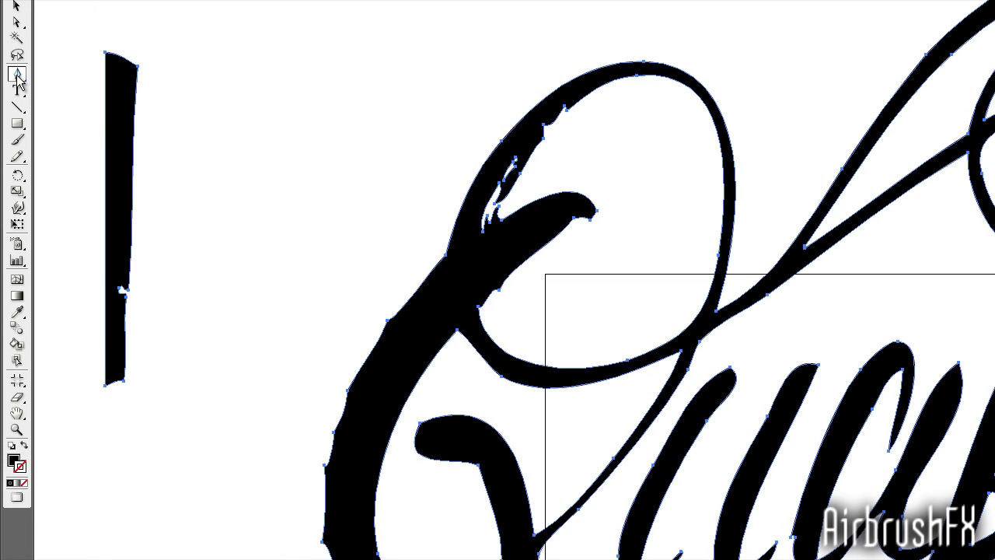
Reveal the anchor point editing tools under the Pen tool.
left_click(16, 76)
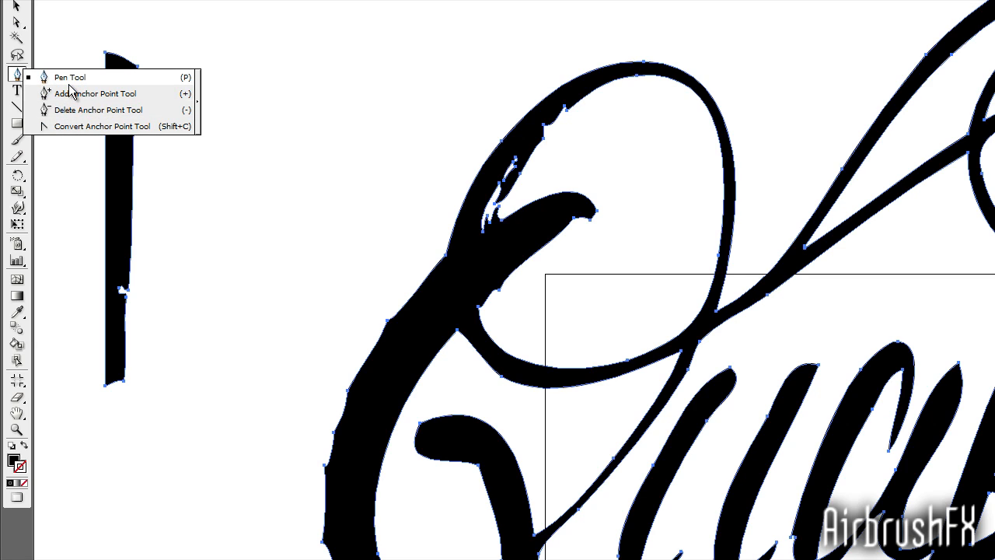
mouse_move(66, 109)
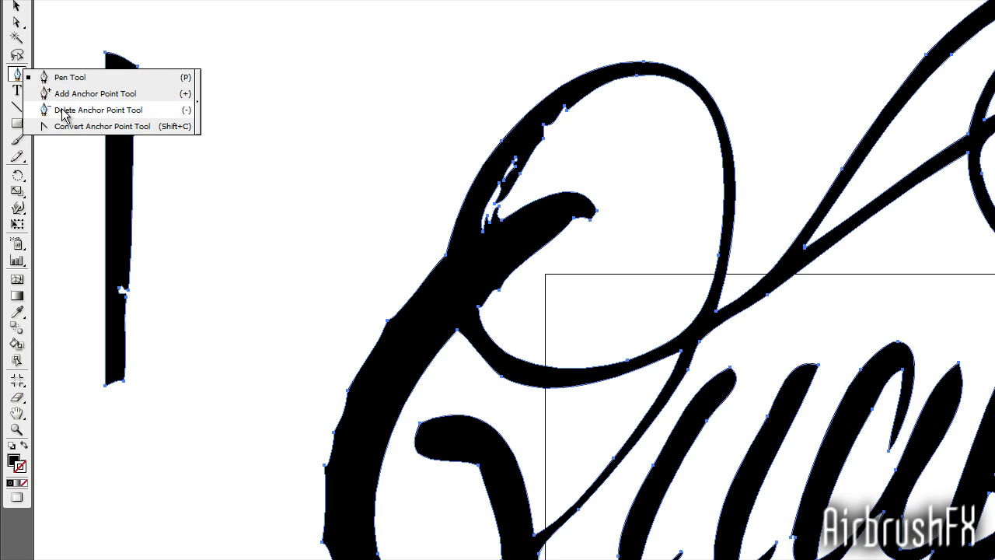
mouse_move(71, 133)
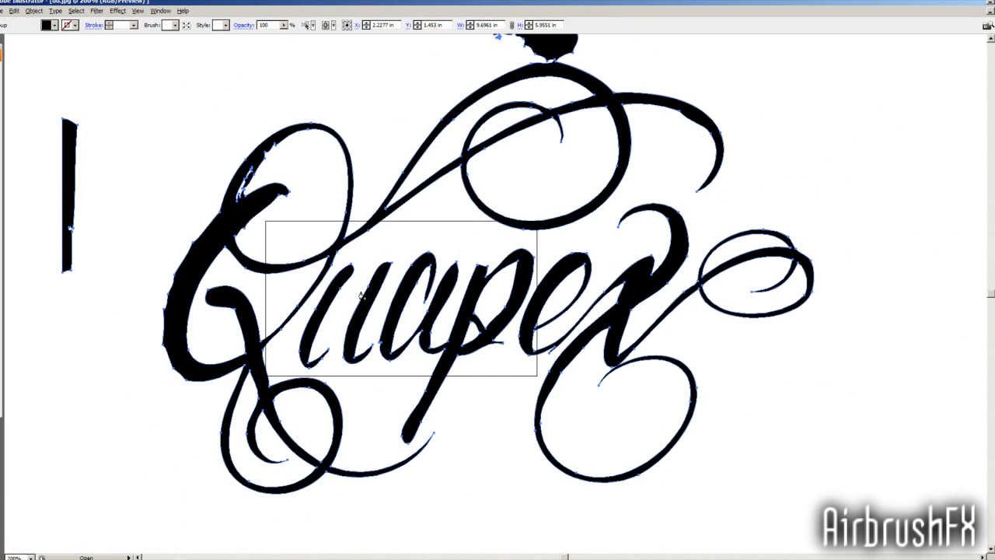
mouse_move(357, 305)
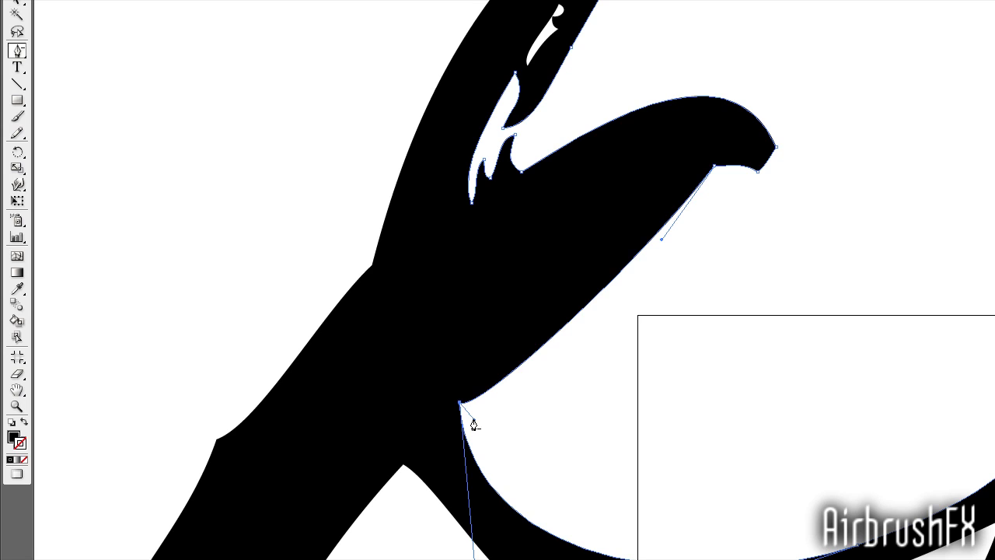
Delete a stray anchor point inside the G to smooth its jagged sliver.
left_click(18, 50)
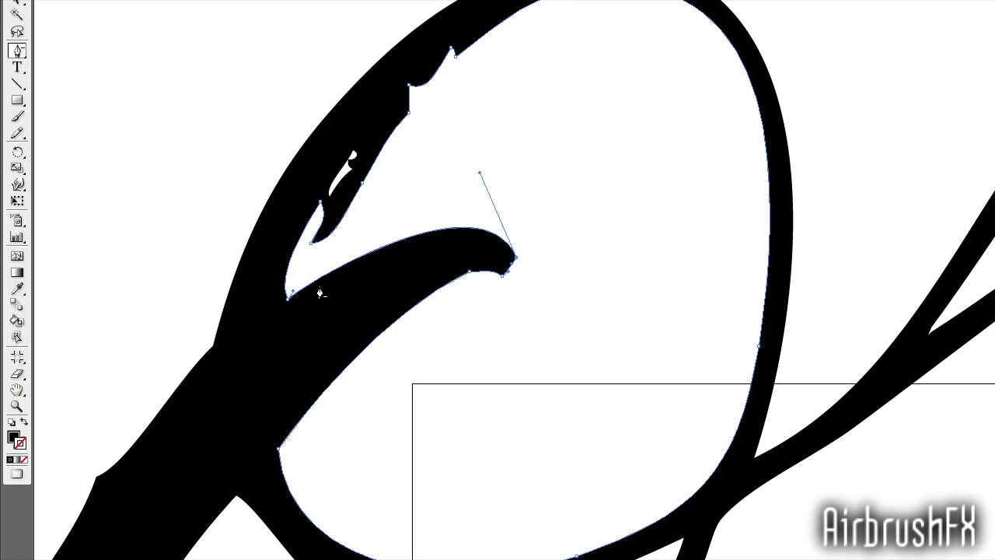
mouse_move(310, 247)
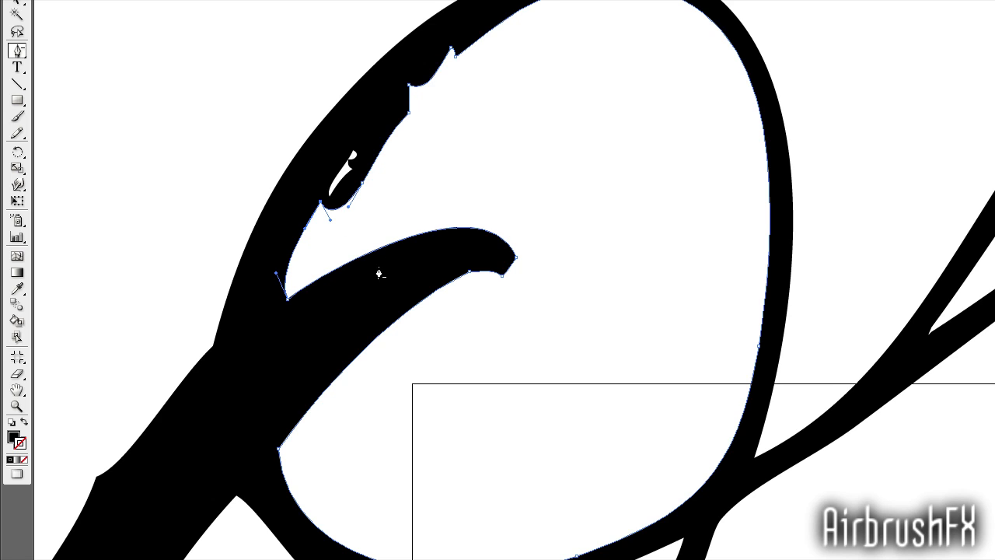
mouse_move(291, 464)
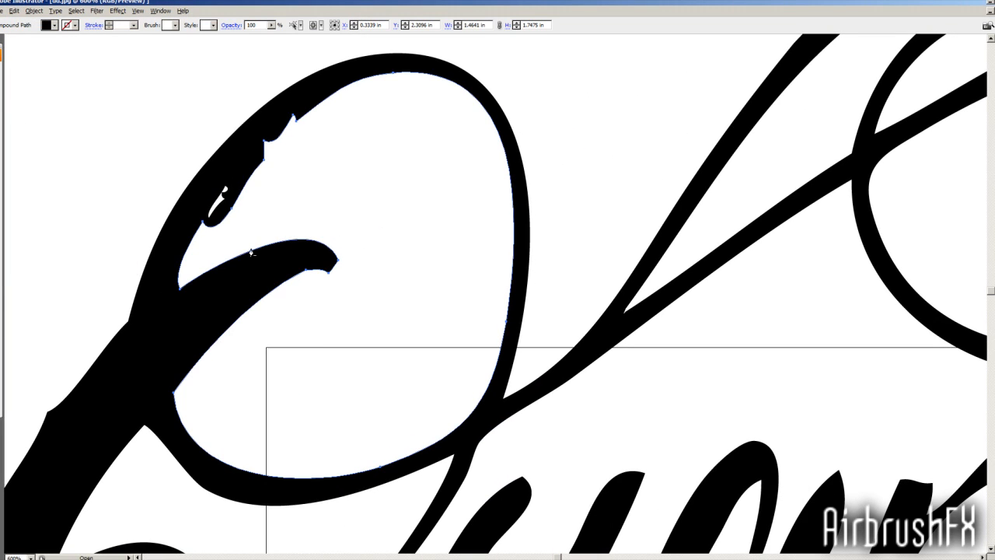
mouse_move(224, 199)
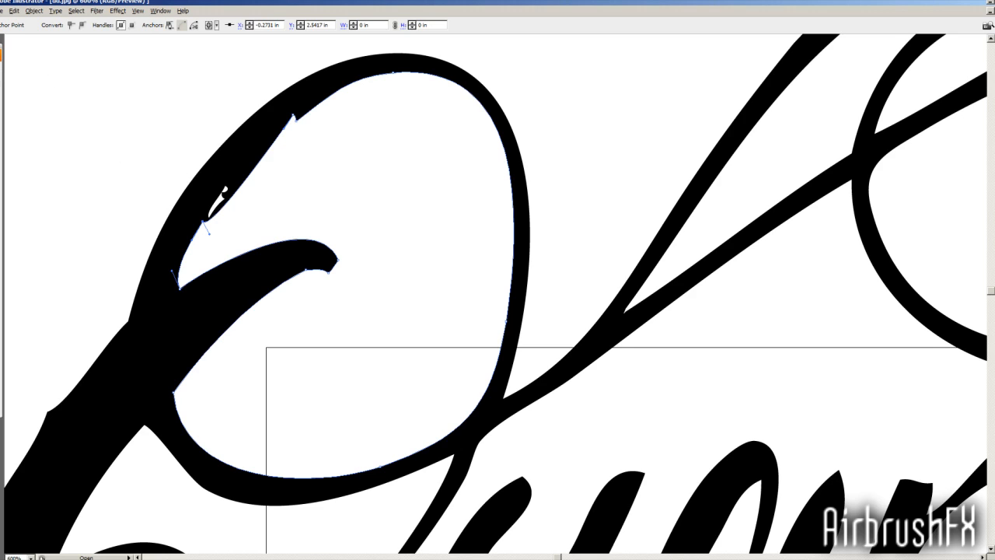
mouse_move(205, 241)
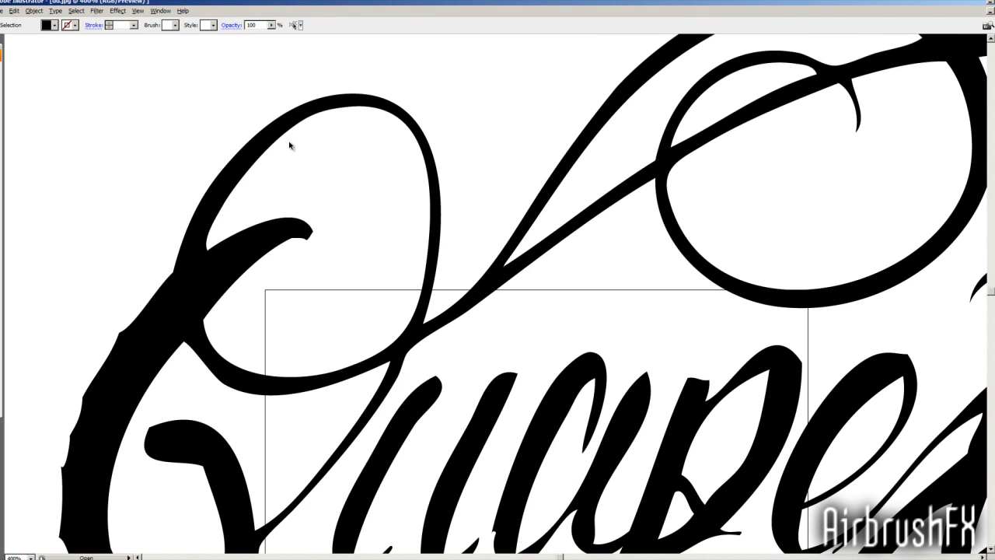
mouse_move(302, 307)
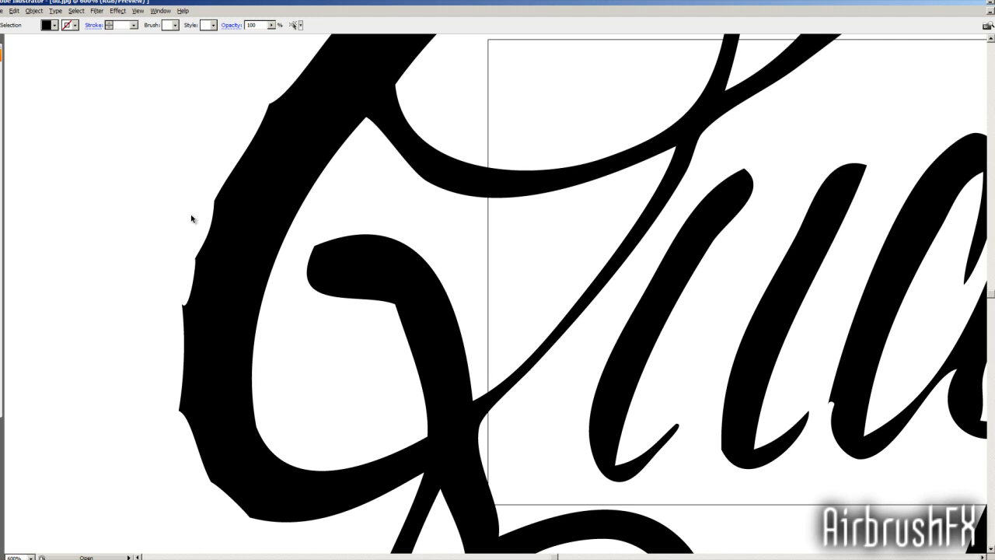
mouse_move(234, 448)
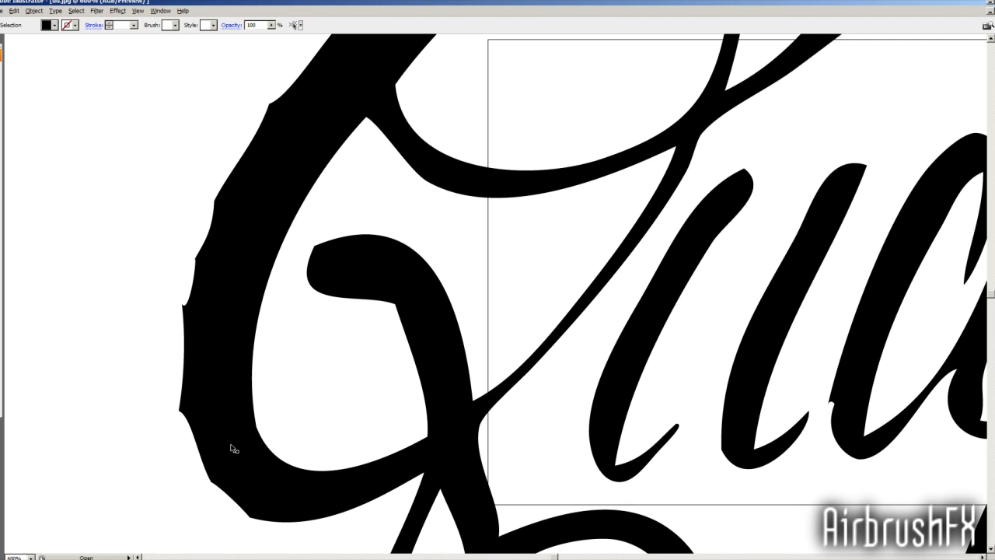
mouse_move(217, 451)
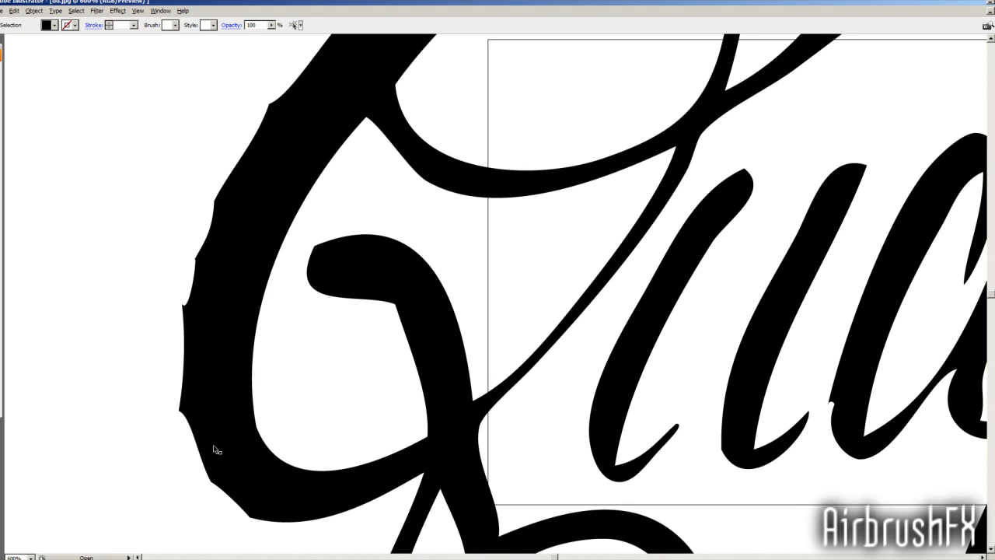
mouse_move(3, 117)
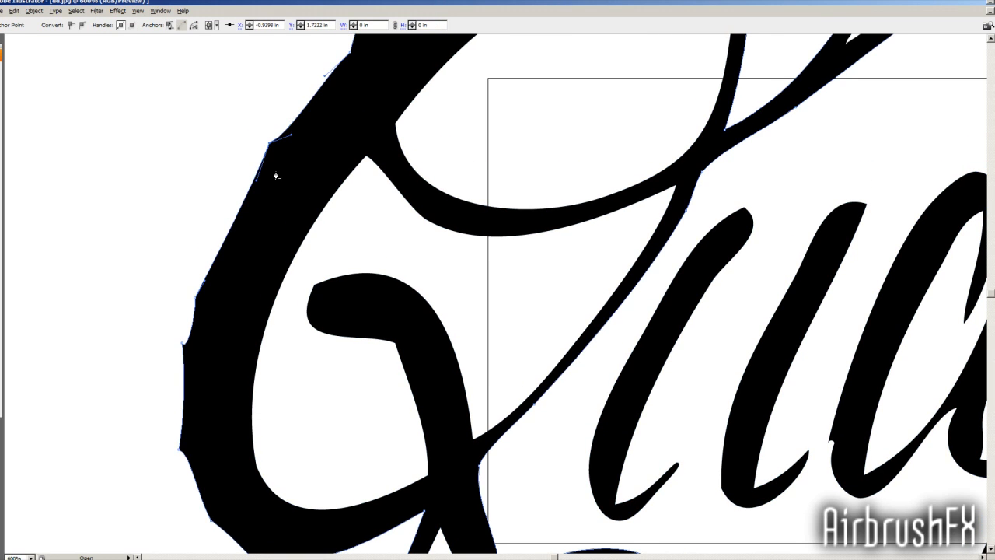
Drag an anchor handle to reshape the G's outer edge into a smoother curve.
scroll("down", 3)
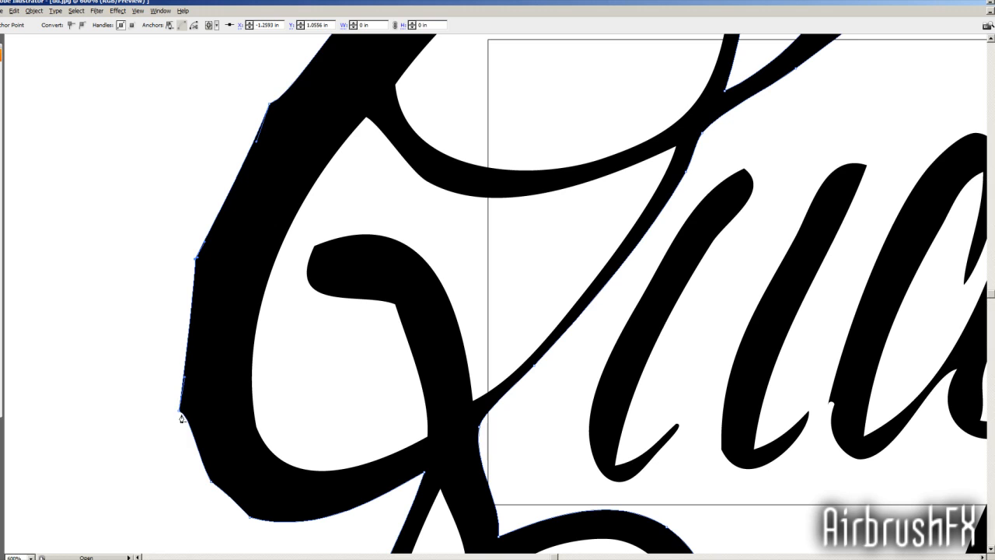
left_click_drag(181, 416, 205, 480)
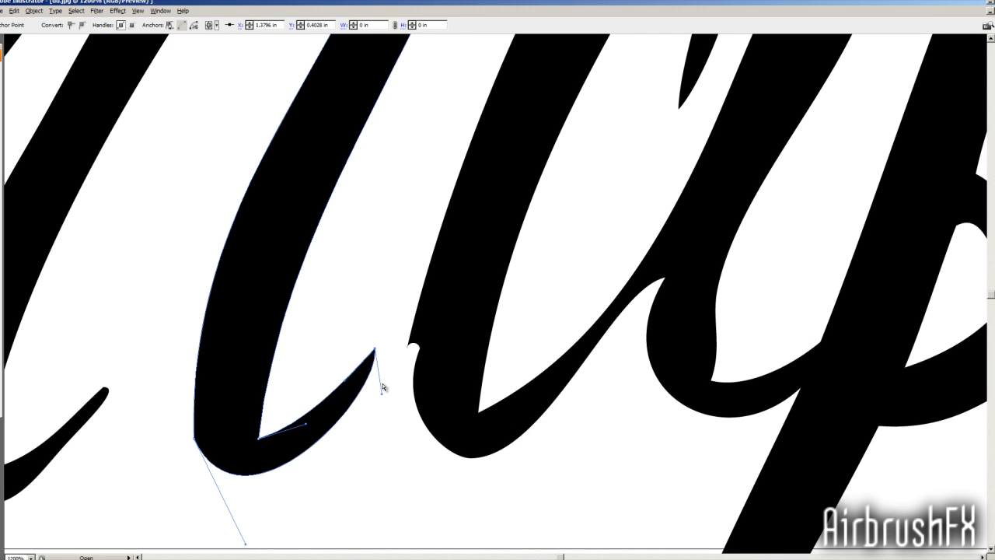
Drag the notch's anchor point upward to sharpen the join inside the lowercase u.
left_click_drag(373, 355, 426, 329)
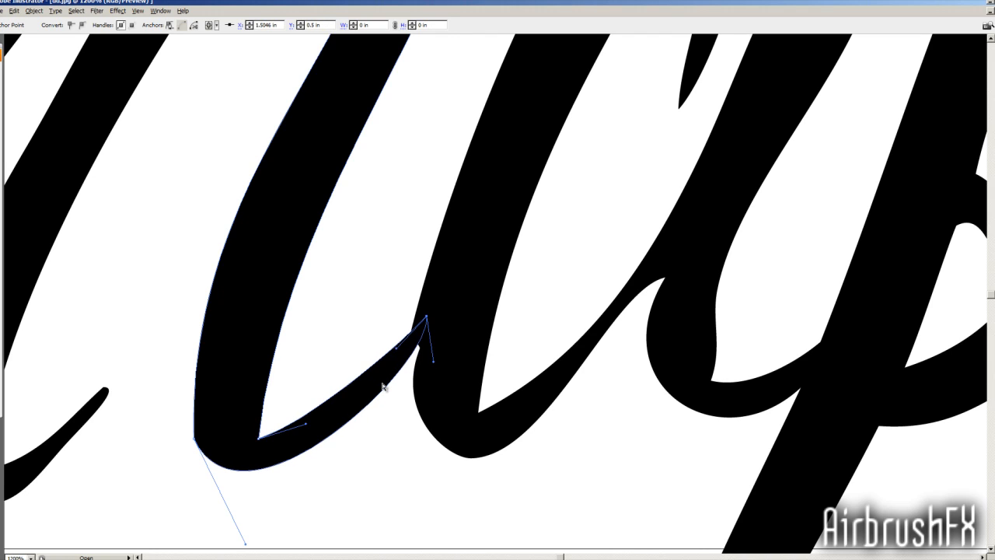
mouse_move(238, 396)
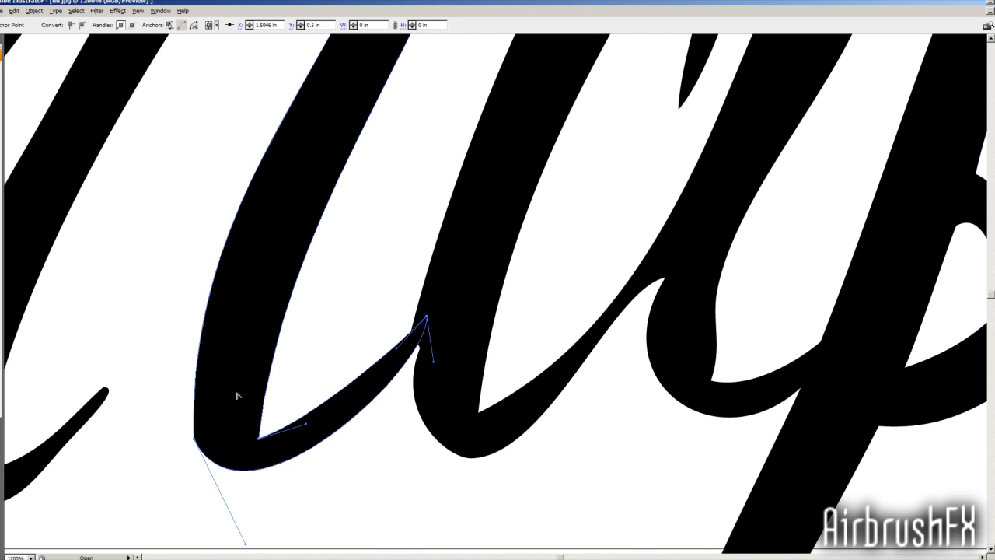